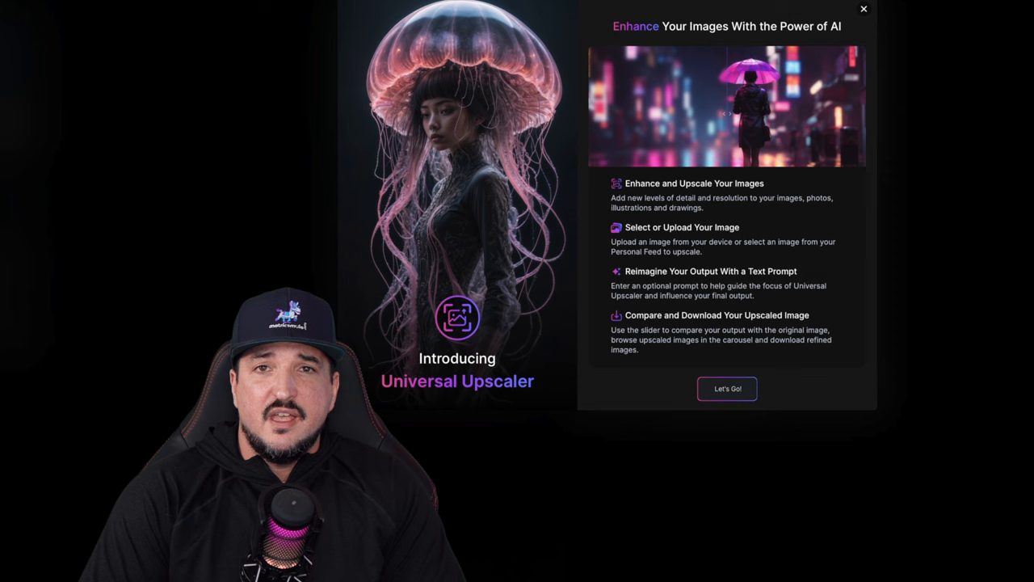
- Read the Universal Upscaler introduction and dismiss it with Let's Go!
{"action": "left_click", "coordinate": [727, 389]}
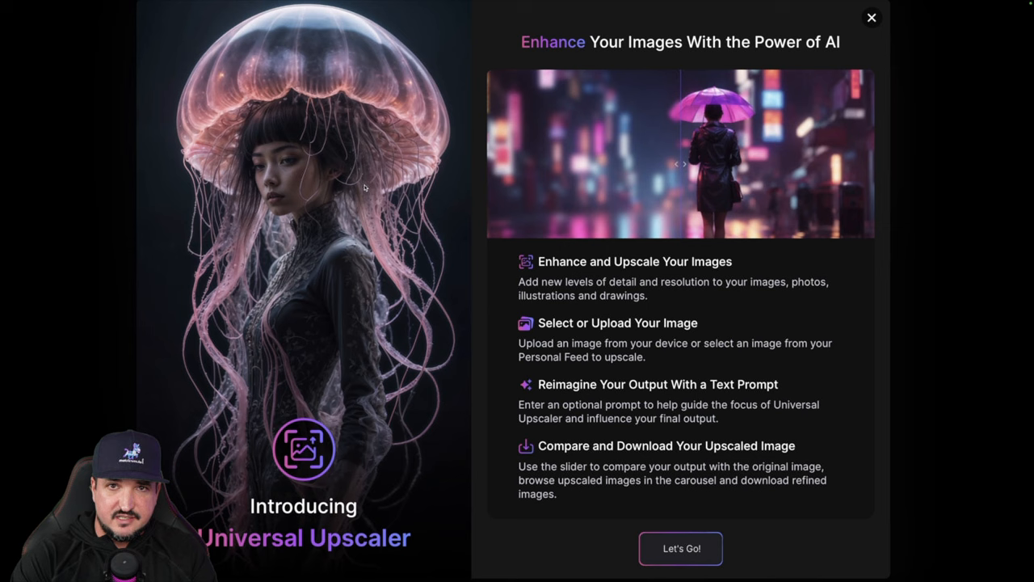
{"action": "left_click", "coordinate": [871, 18]}
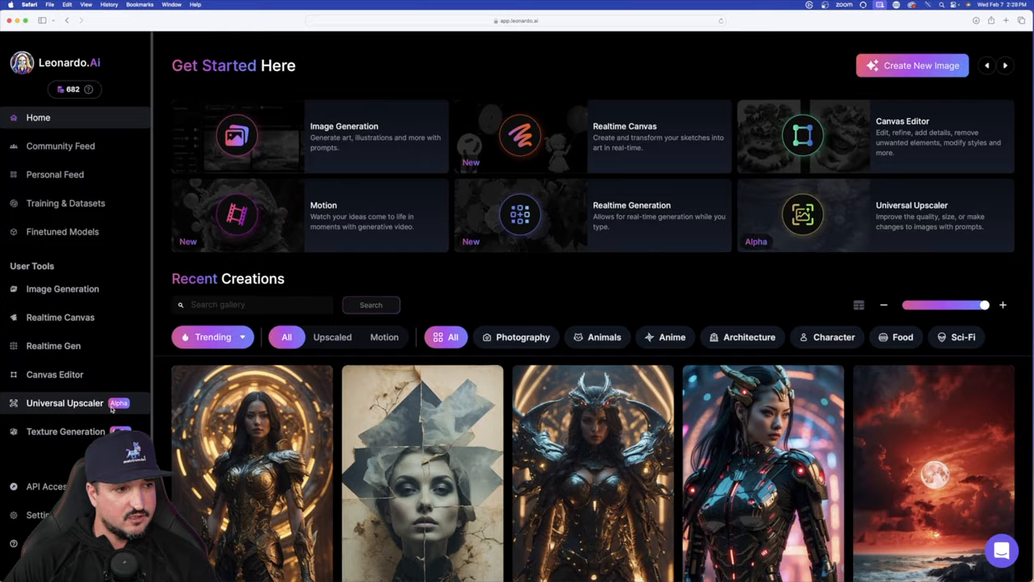
- Open the Universal Upscaler from the sidebar, with the night skyline as source
{"action": "left_click", "coordinate": [64, 403]}
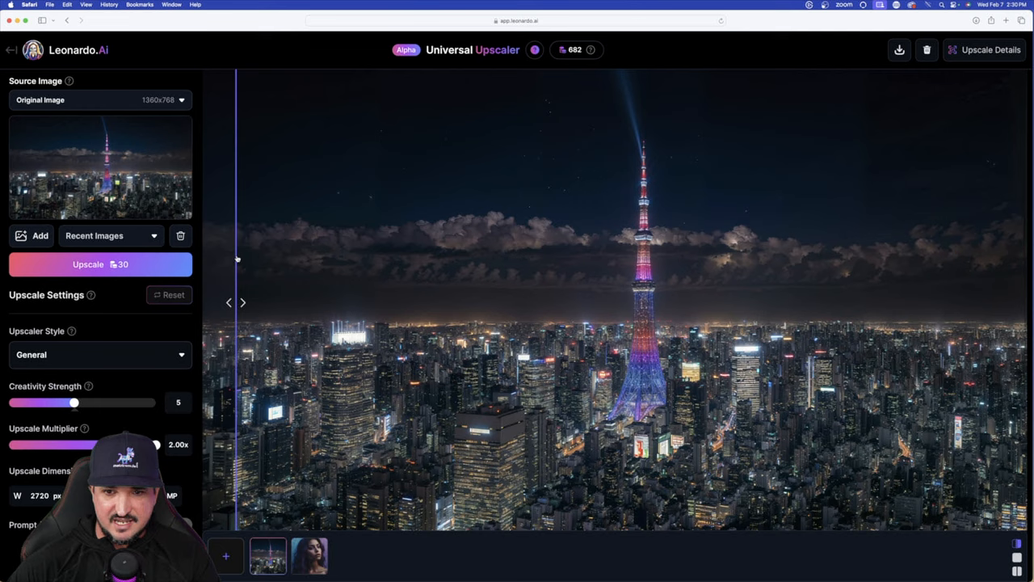
- Select the purple-haired portrait thumbnail and drag the comparison slider across it
{"action": "left_click", "coordinate": [309, 555]}
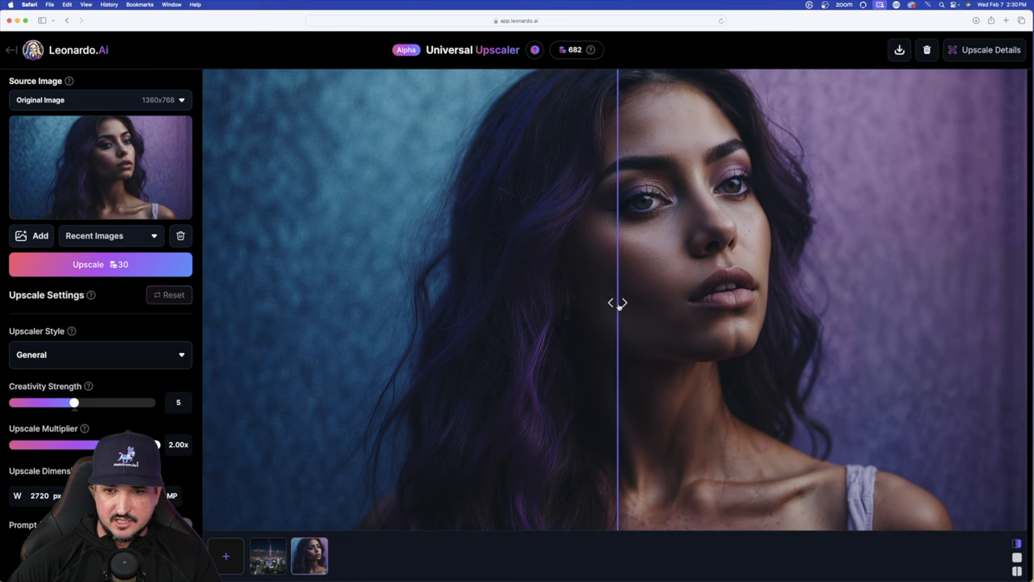
{"action": "left_click_drag", "start_coordinate": [618, 303], "coordinate": [348, 303]}
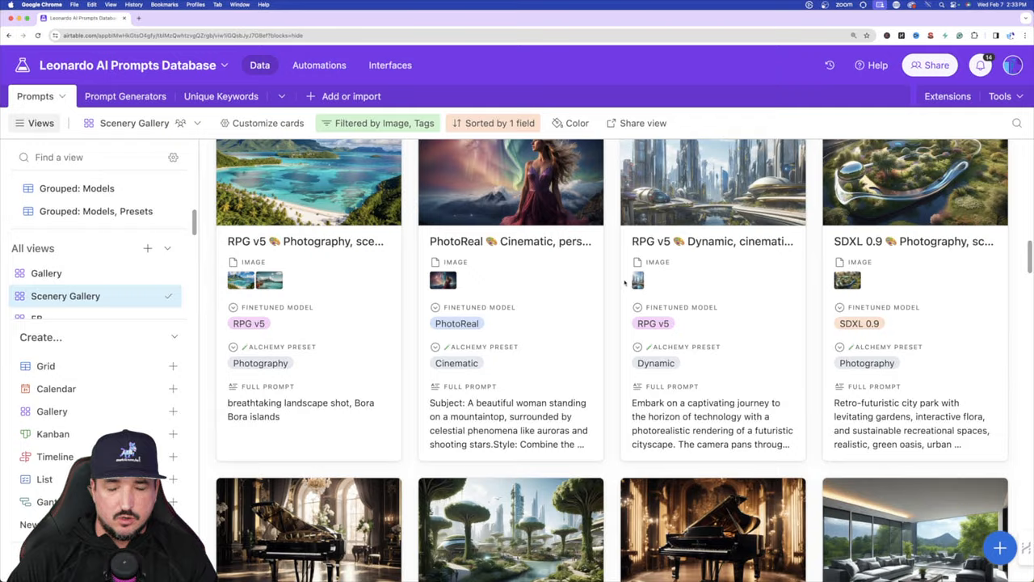
- Scroll the Scenery Gallery and open the AlbedoBase XL neon flame lion record
{"action": "scroll", "scroll_direction": "down", "scroll_amount": 3}
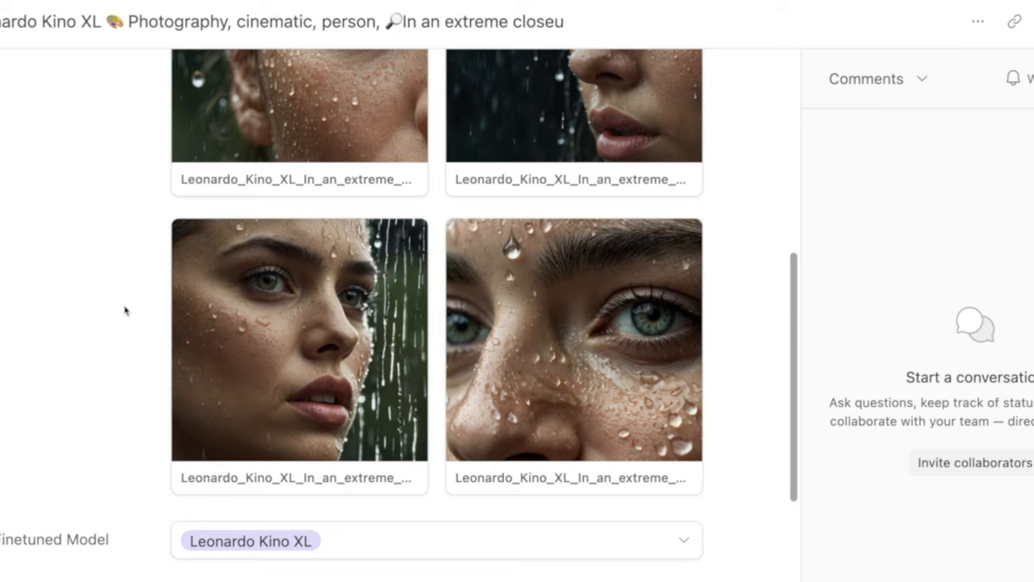
{"action": "left_click", "coordinate": [573, 339]}
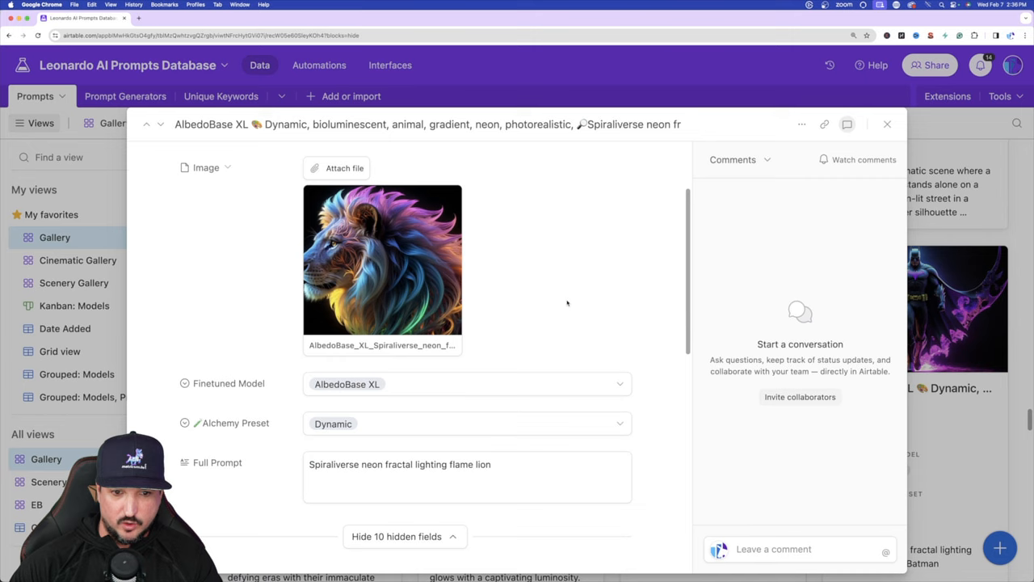
- Preview the lion image, close it, and scroll through the Gallery cards
{"action": "left_click", "coordinate": [382, 258]}
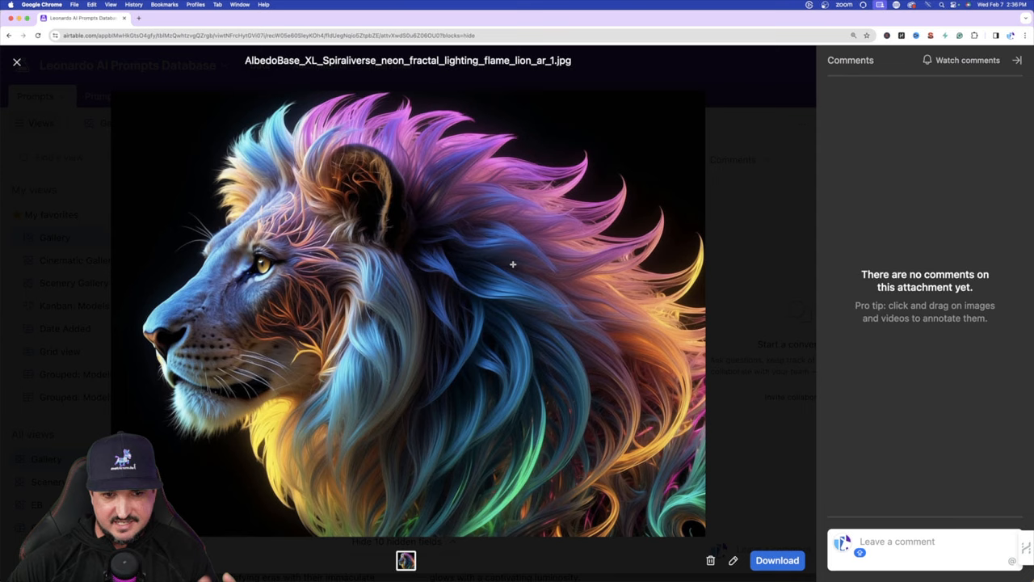
{"action": "left_click", "coordinate": [16, 62]}
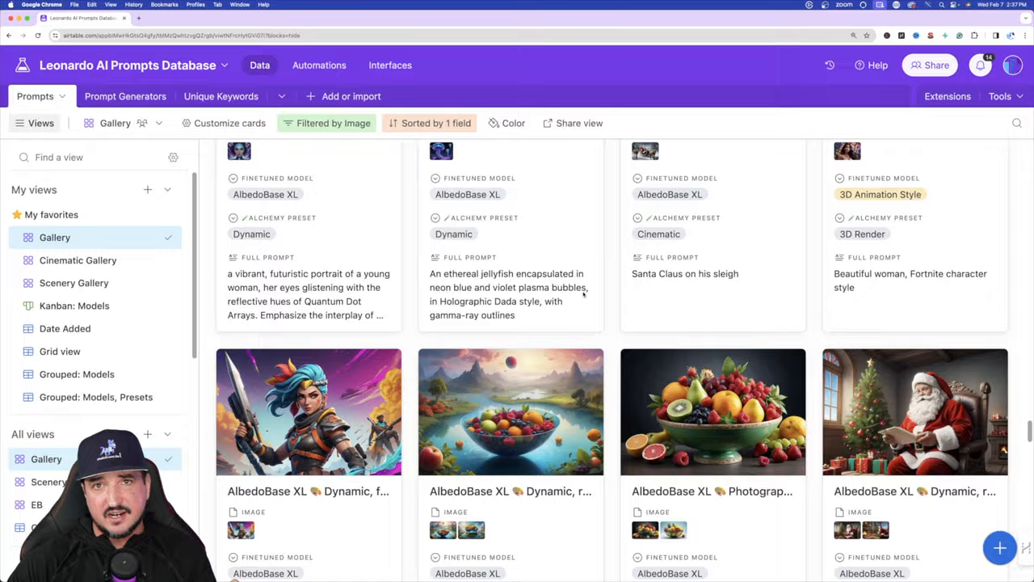
{"action": "scroll", "scroll_direction": "down", "scroll_amount": 3}
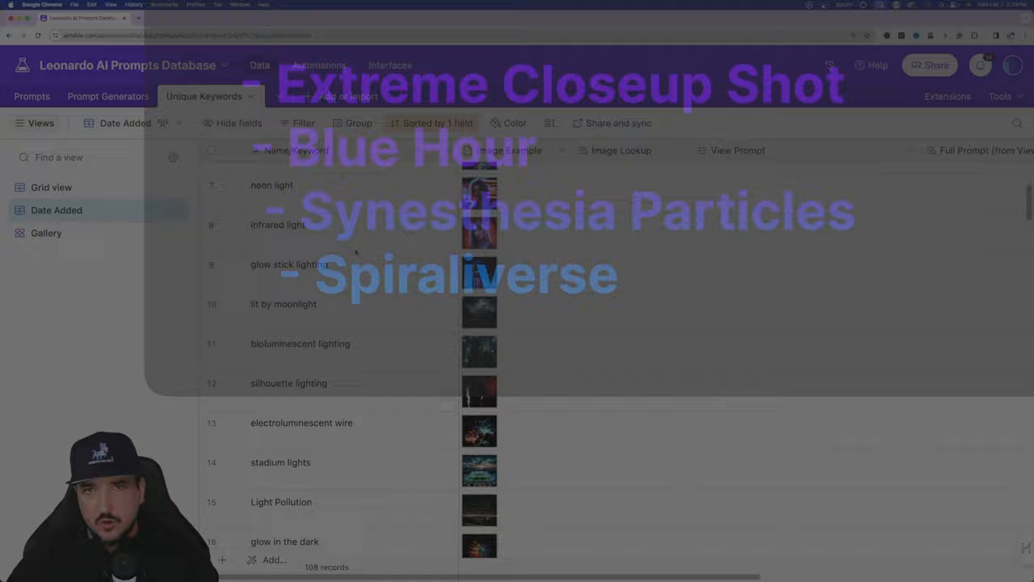
- Switch to the Unique Keywords table of lighting keywords like neon light
{"action": "left_click", "coordinate": [479, 185]}
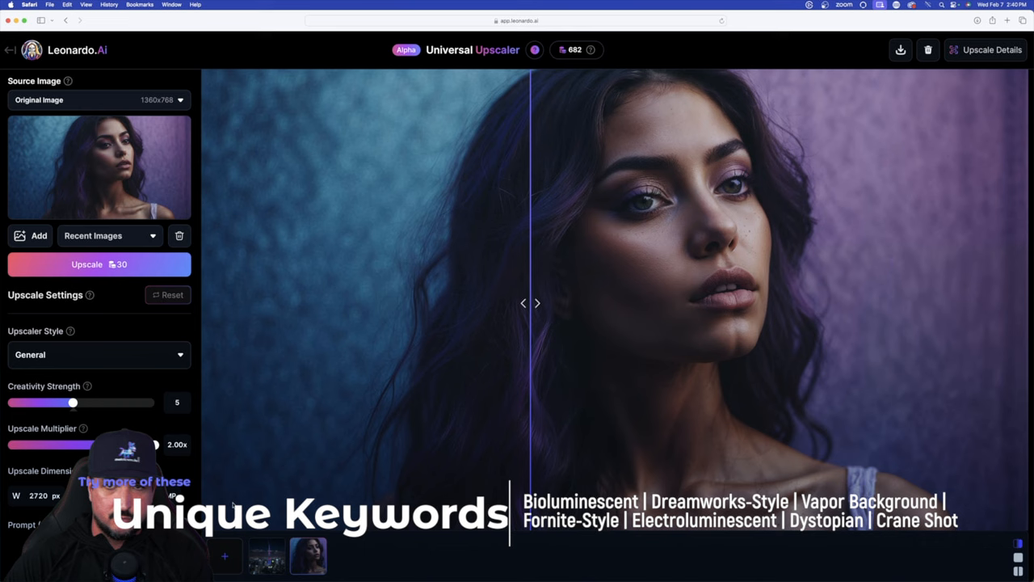
- Choose the Hong Kong skyline from Your Generations as the upscaler input
{"action": "left_click", "coordinate": [32, 235]}
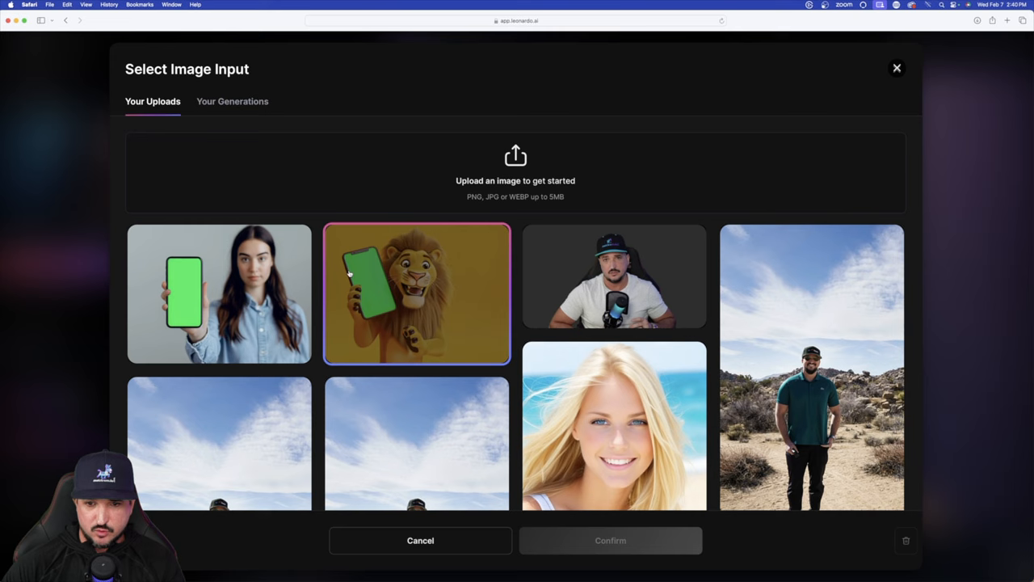
{"action": "left_click", "coordinate": [232, 101]}
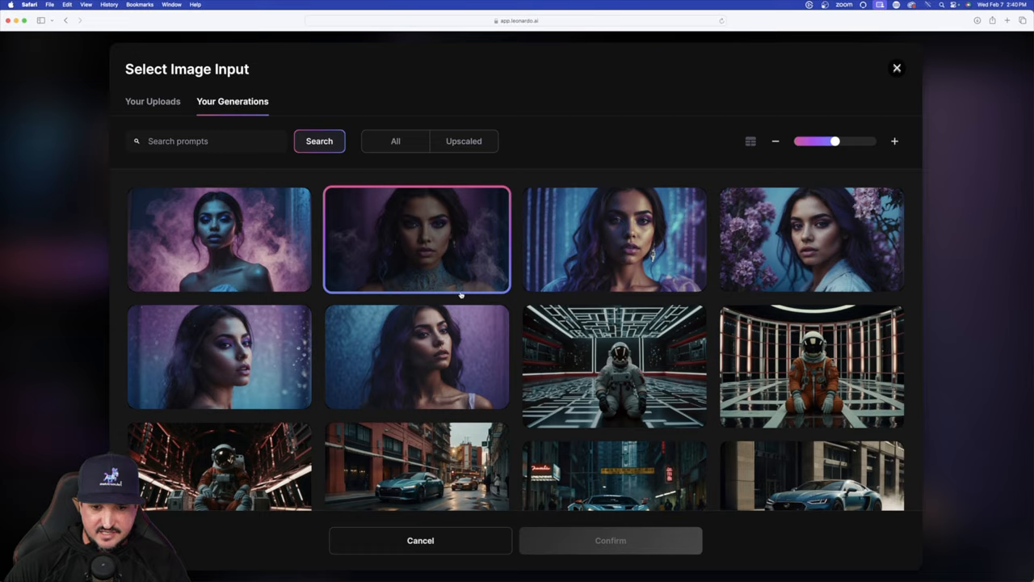
{"action": "scroll", "scroll_direction": "down", "scroll_amount": 3}
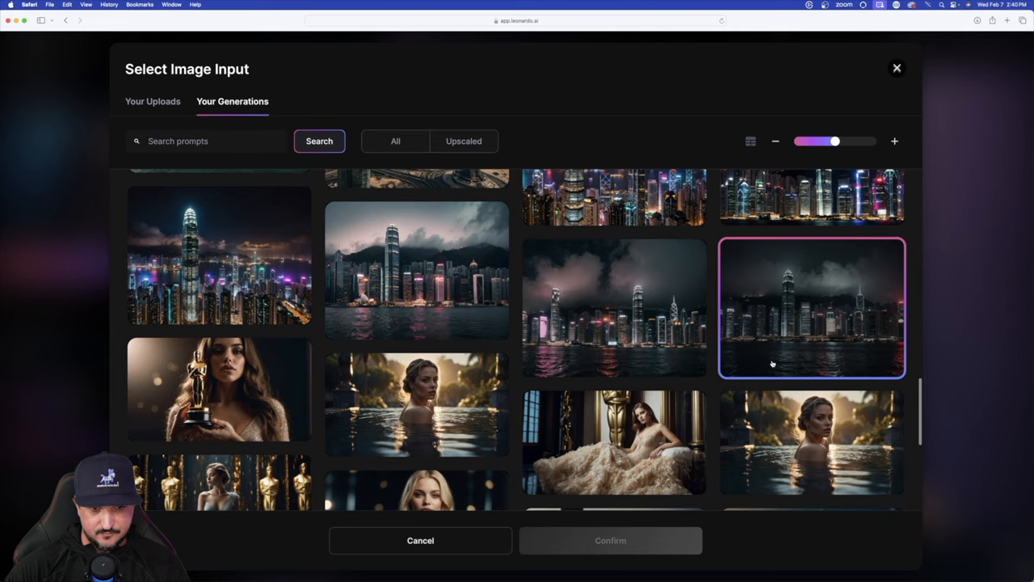
{"action": "left_click", "coordinate": [610, 540]}
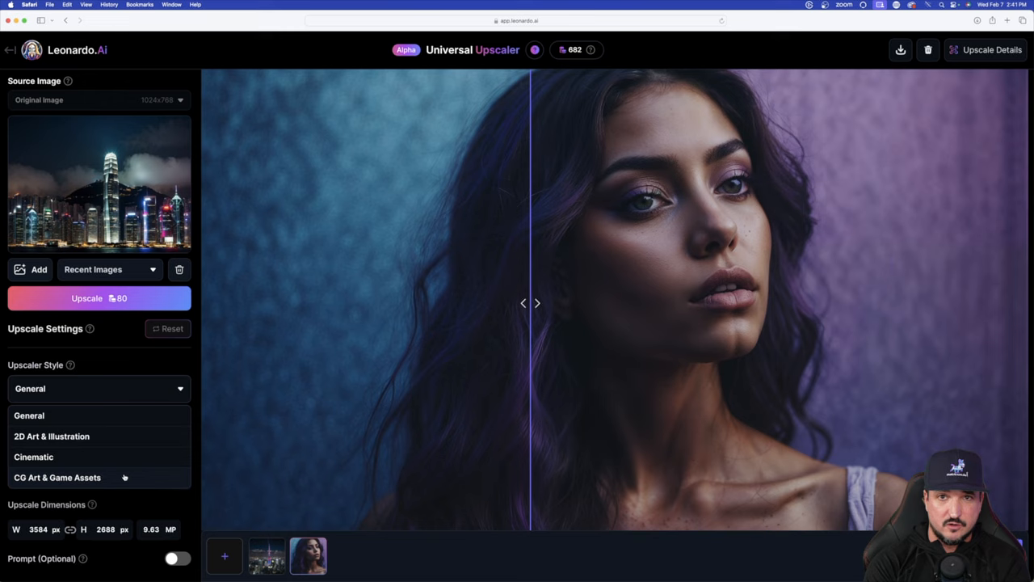
- Upscale the Hong Kong skyline with the Cinematic style and compare it with the original
{"action": "left_click", "coordinate": [33, 457]}
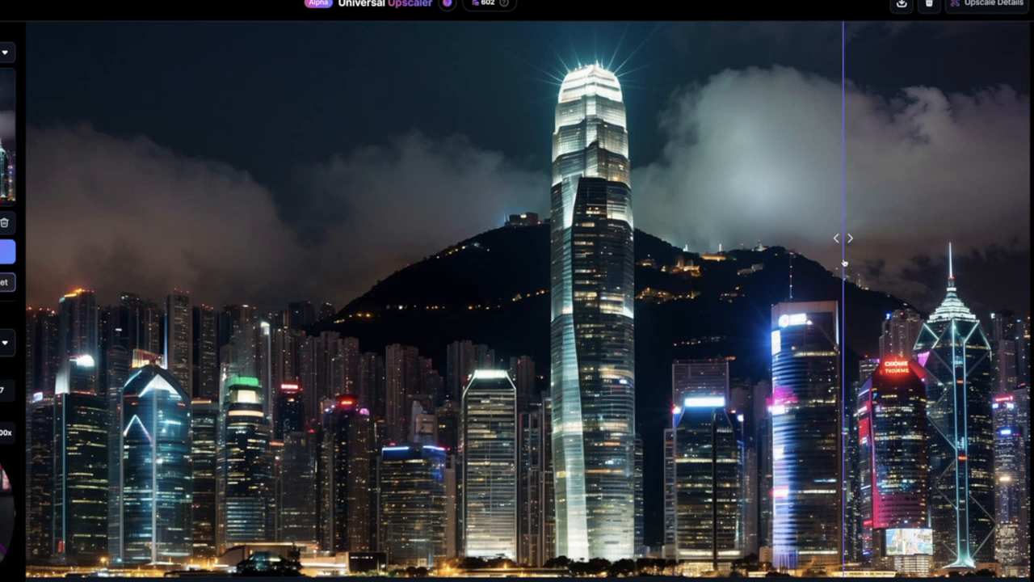
{"action": "left_click_drag", "start_coordinate": [846, 237], "coordinate": [982, 238]}
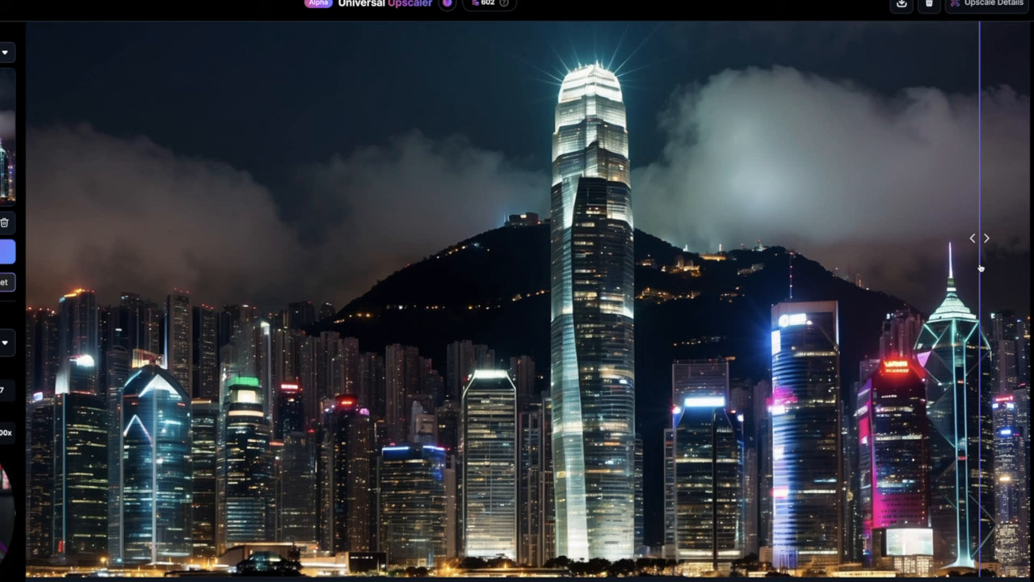
{"action": "left_click_drag", "start_coordinate": [981, 237], "coordinate": [846, 238]}
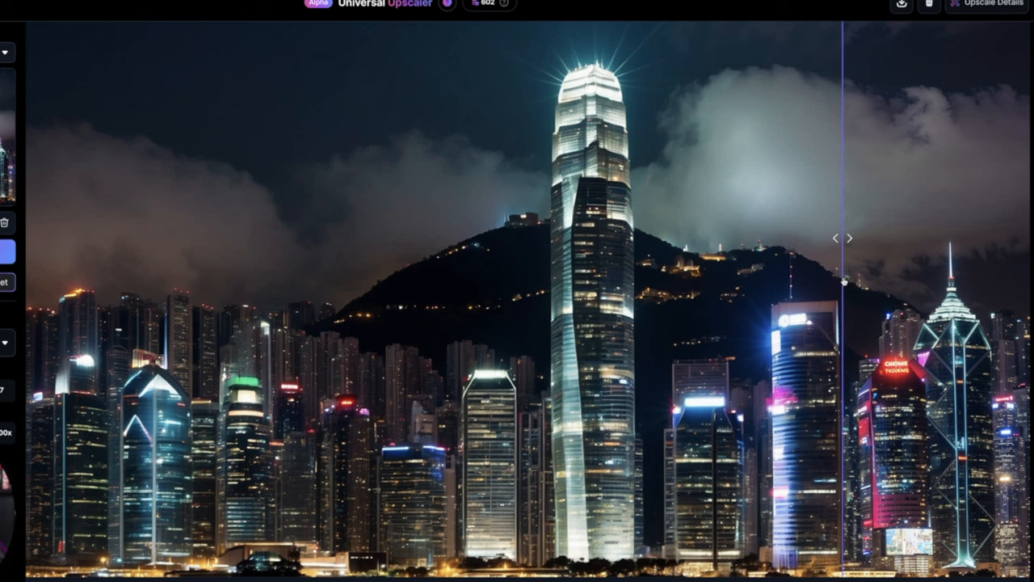
{"action": "left_click_drag", "start_coordinate": [846, 237], "coordinate": [751, 238]}
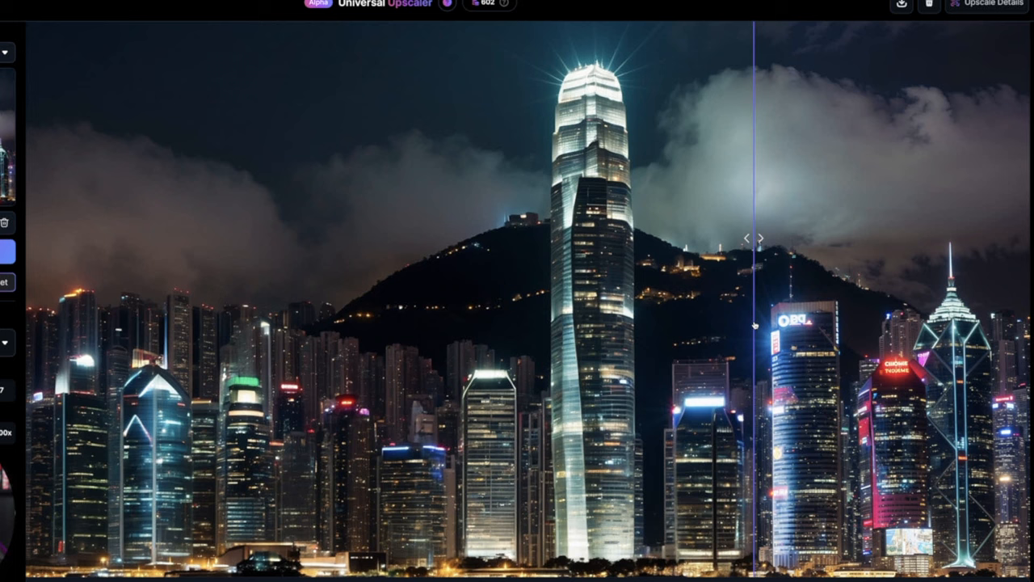
{"action": "left_click_drag", "start_coordinate": [752, 237], "coordinate": [489, 238]}
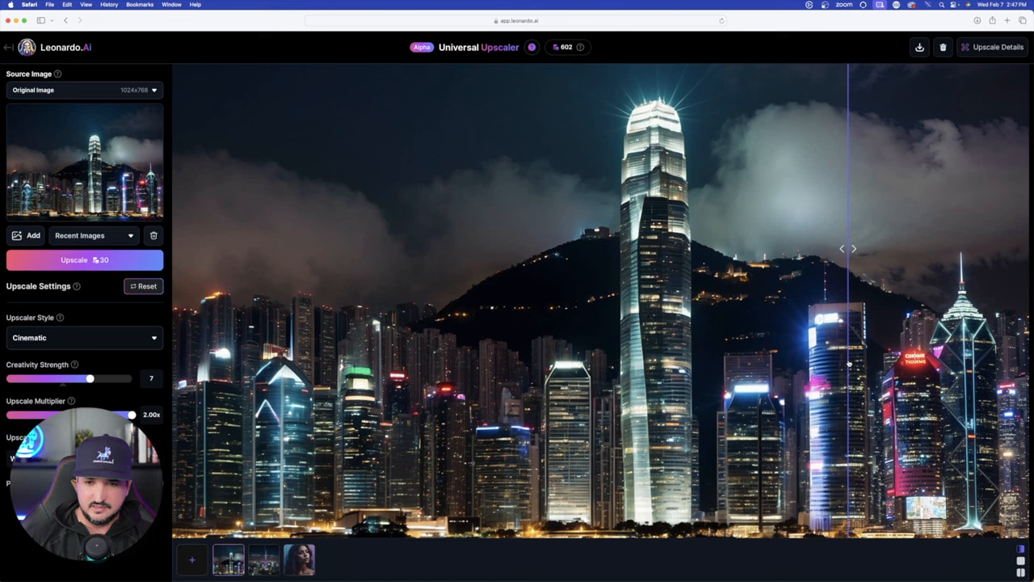
{"action": "left_click_drag", "start_coordinate": [847, 249], "coordinate": [614, 248]}
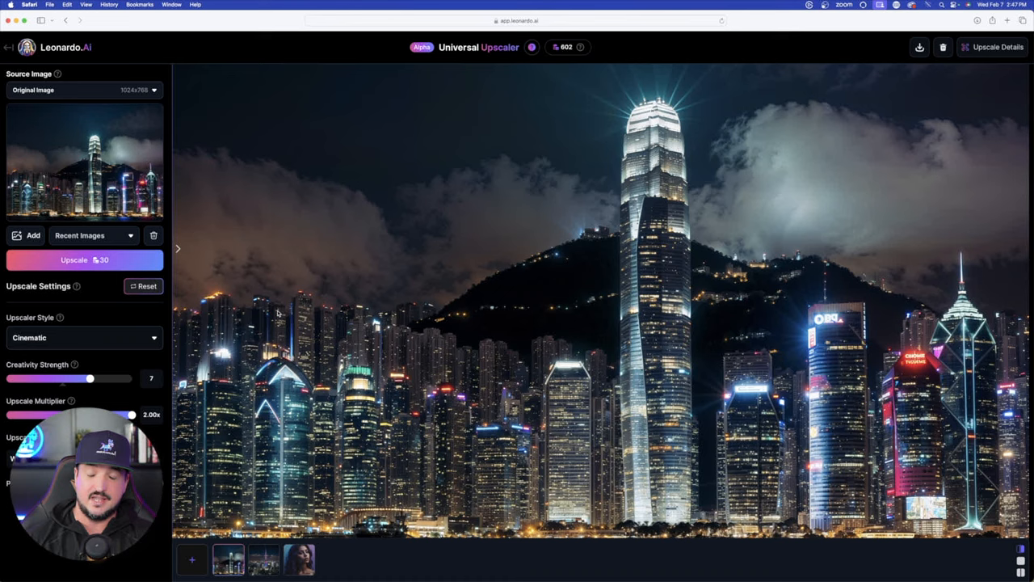
{"action": "mouse_move", "coordinate": [4, 196]}
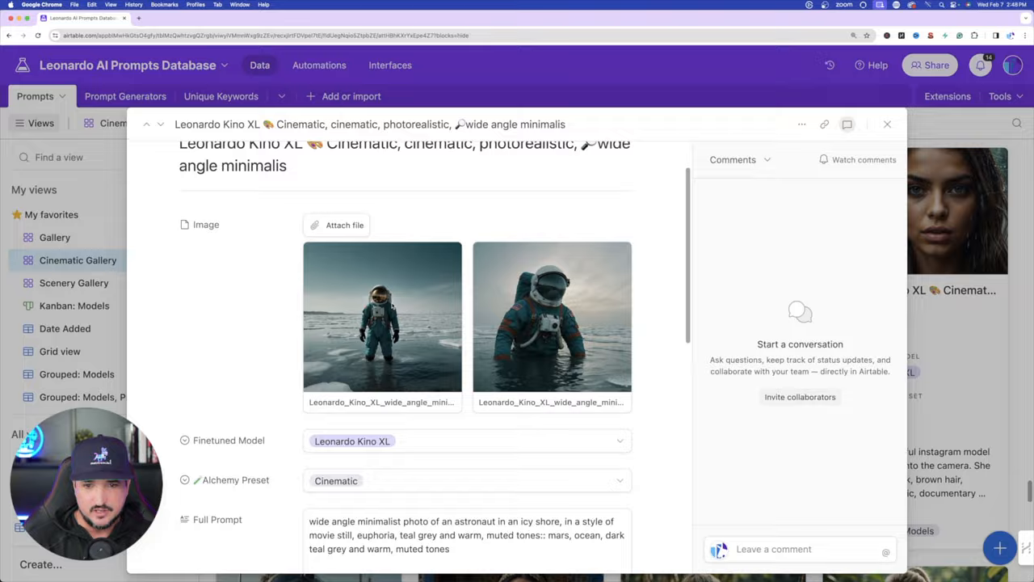
- Advance to the Kino XL record showing rainy extreme close-up portraits
{"action": "left_click", "coordinate": [888, 123]}
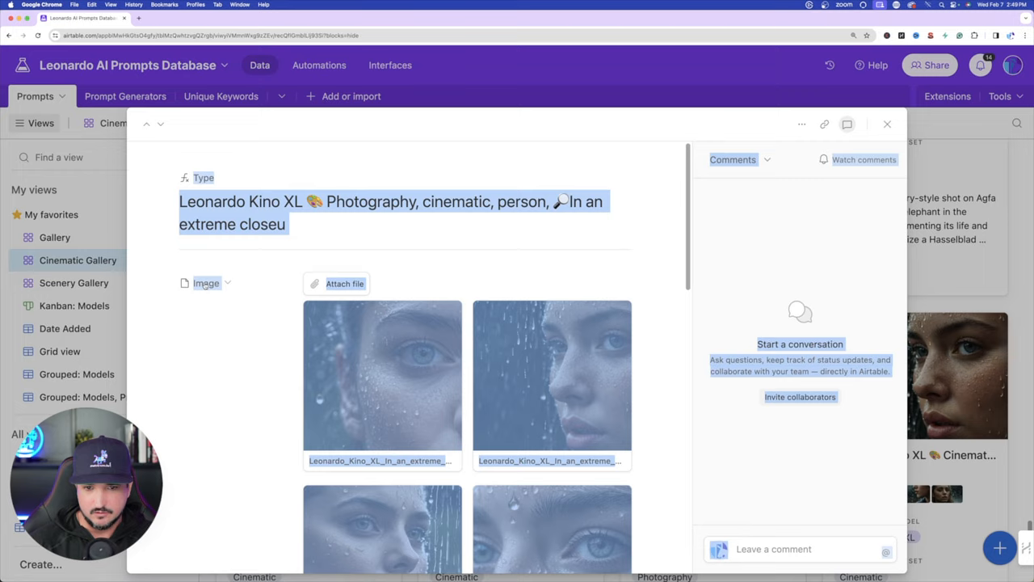
{"action": "left_click", "coordinate": [383, 374]}
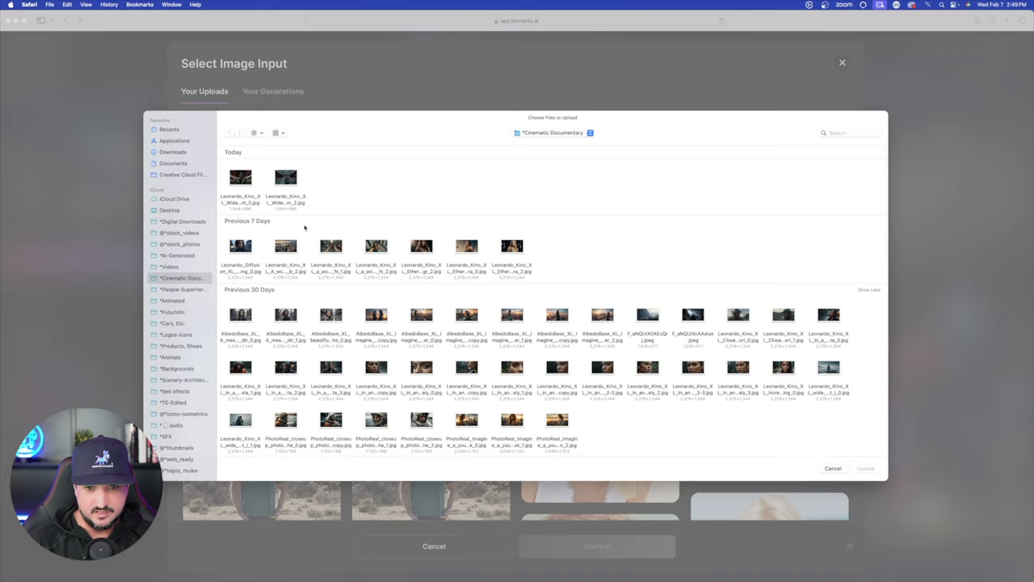
- Upload the Leonardo_Kino_XL close-up file from the Cinematic Documentary folder
{"action": "left_click", "coordinate": [511, 368]}
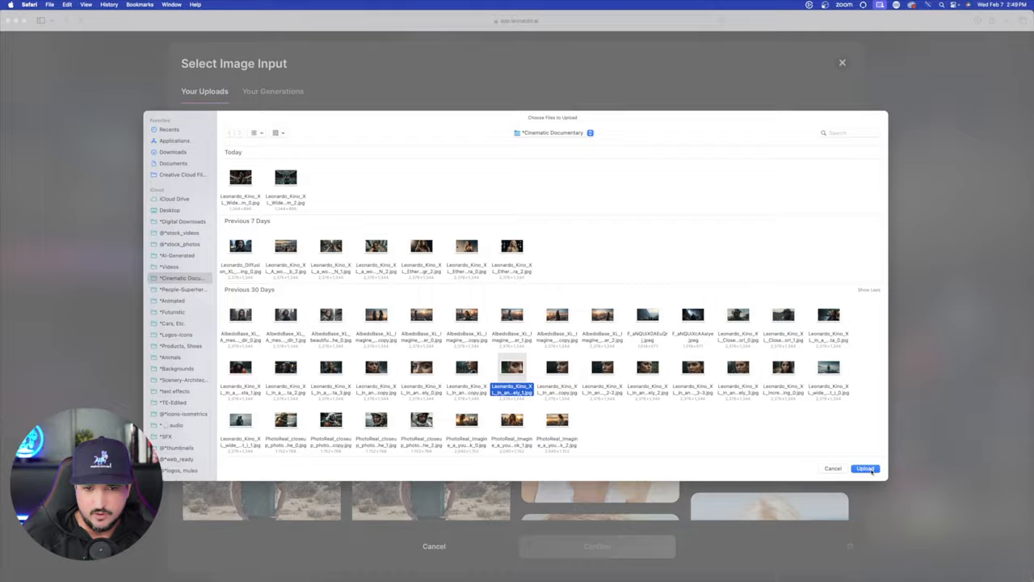
{"action": "left_click", "coordinate": [864, 467]}
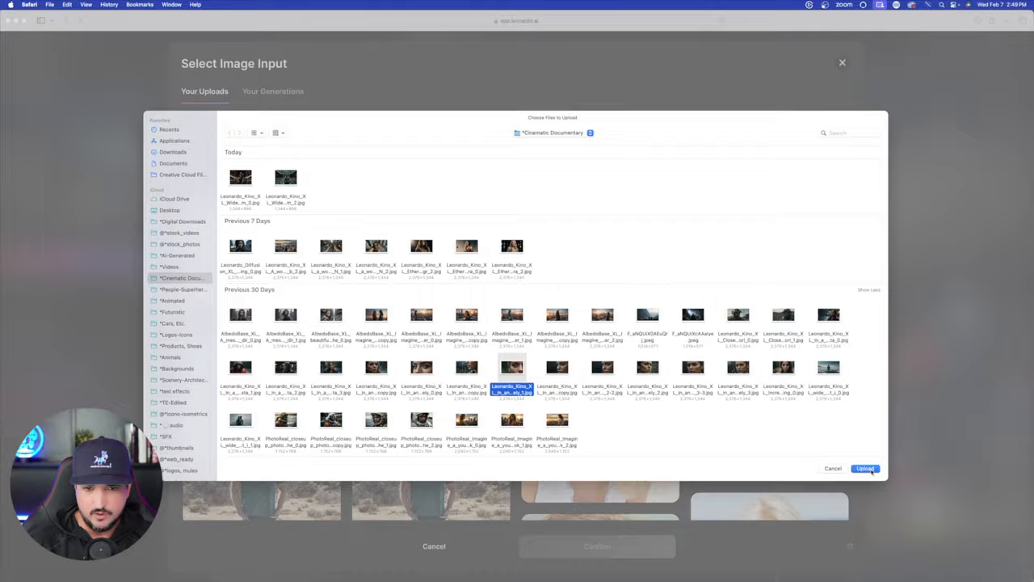